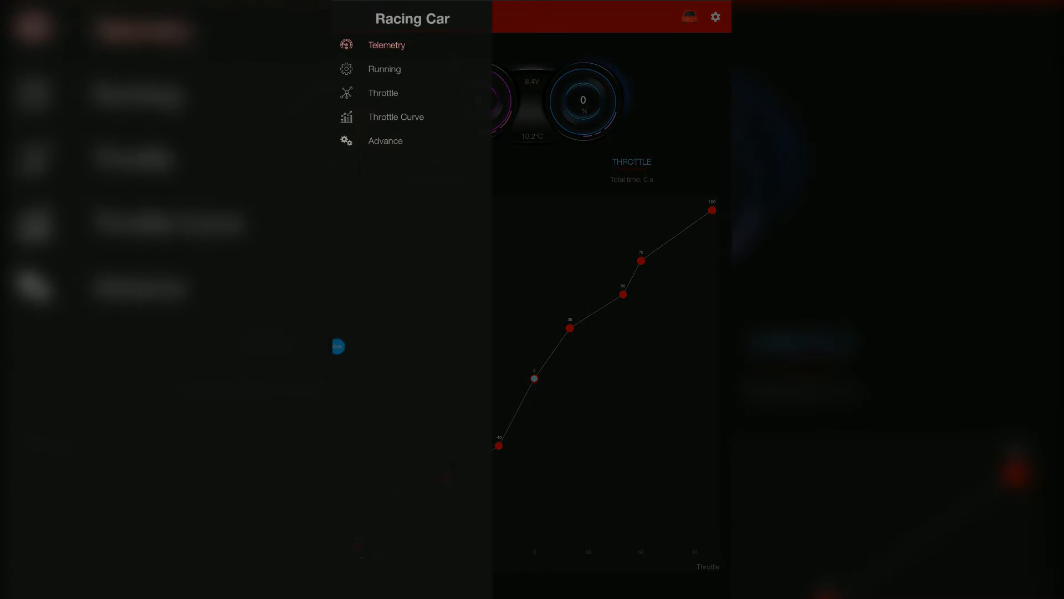
- View the Advance settings with Boost on, then launch FuriCar from its Play Store listing
left_click(385, 141)
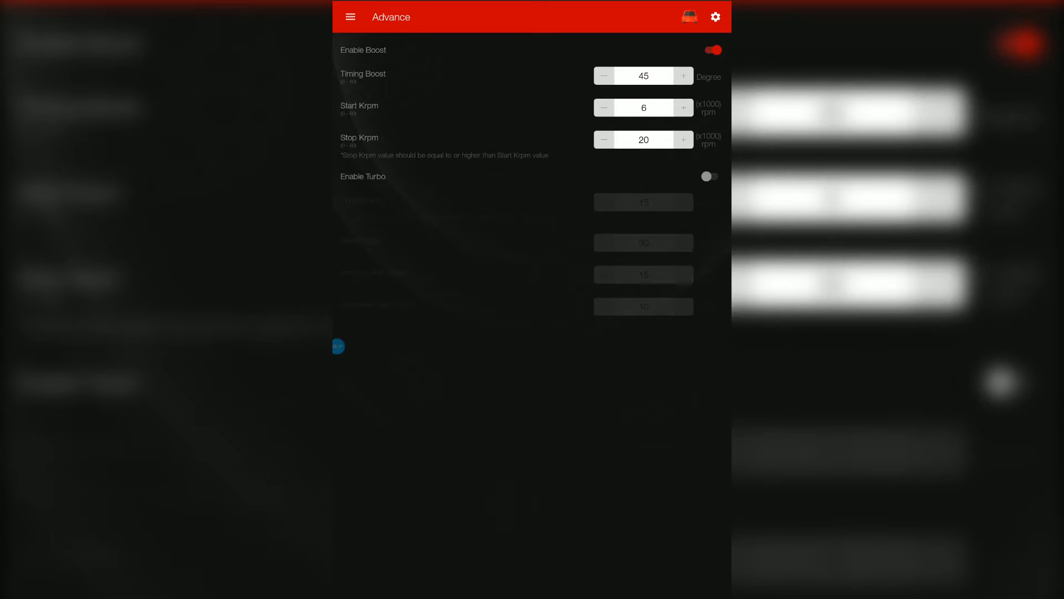
left_click(708, 177)
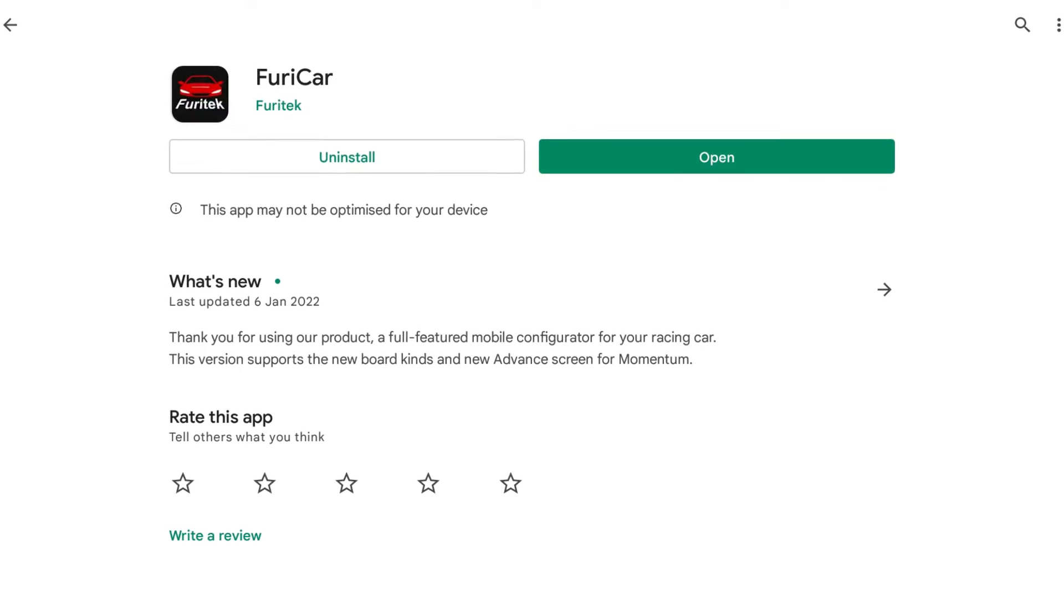
left_click(717, 156)
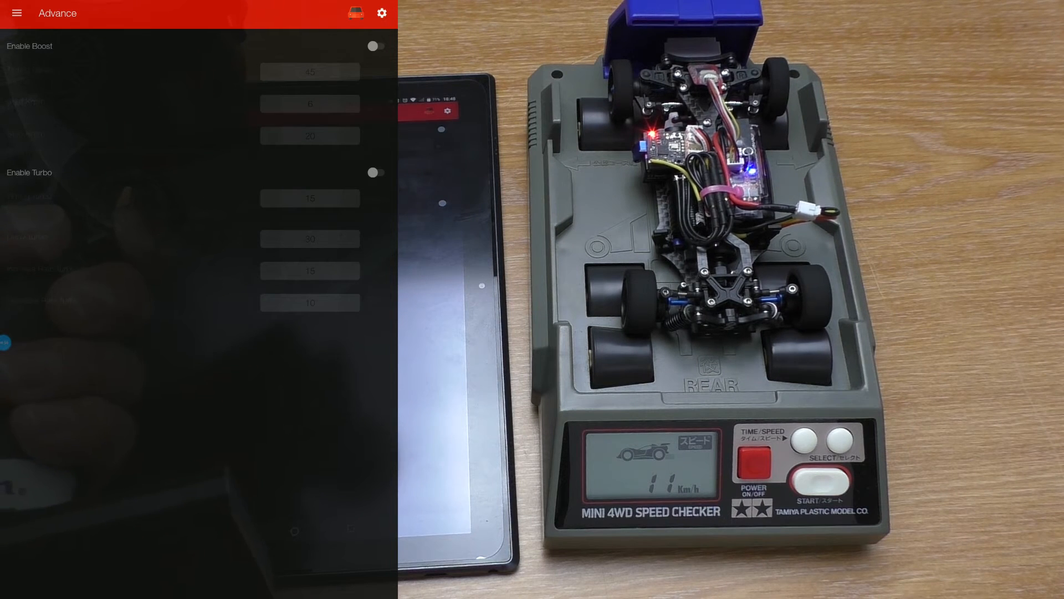
left_click(818, 483)
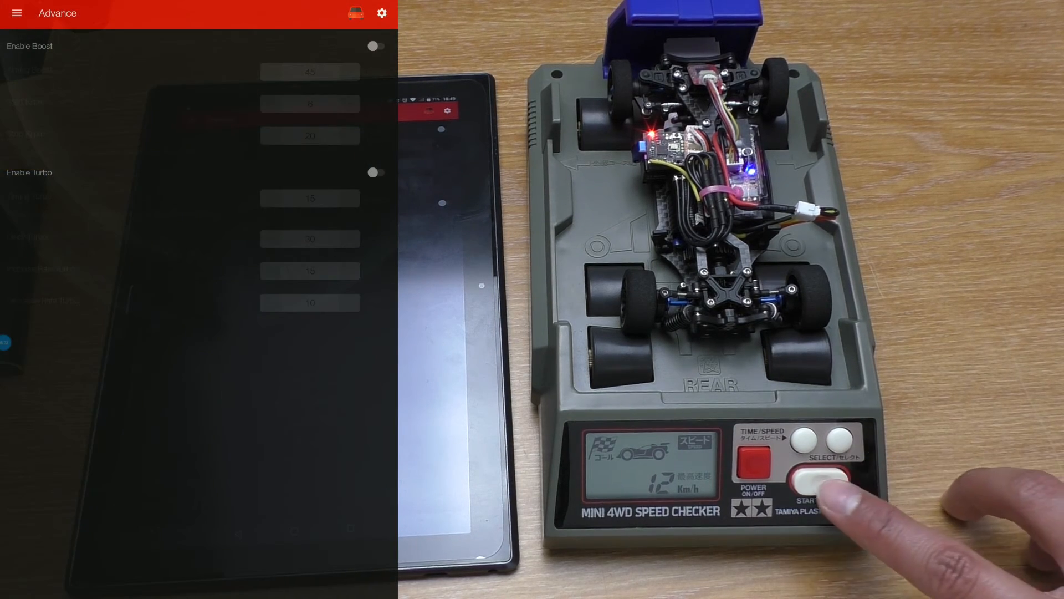
- Enable Boost and Turbo, then show the Update Firmware page listing version 2.7
left_click(818, 483)
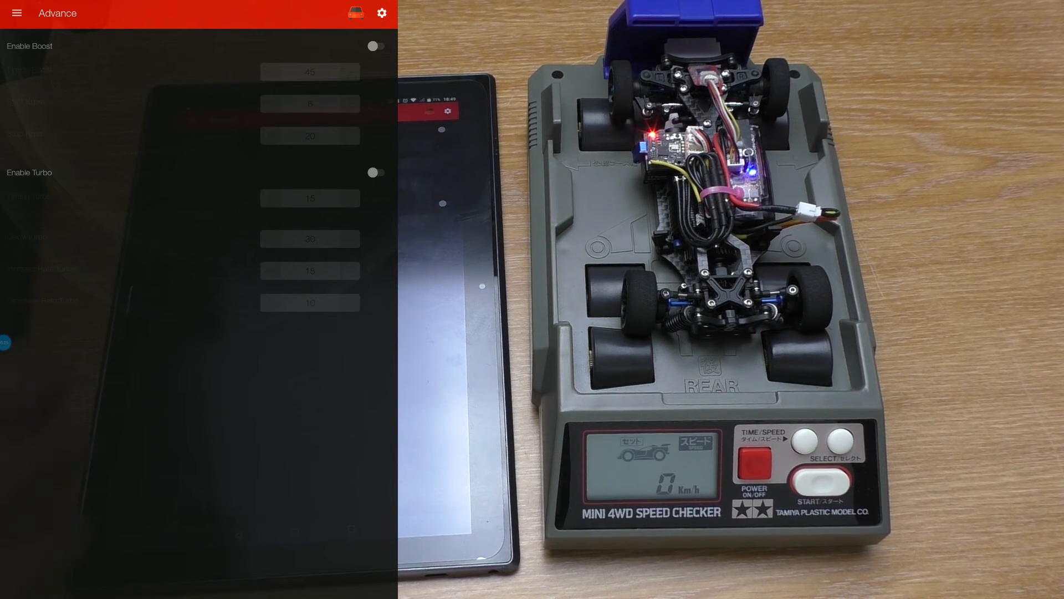
left_click(377, 45)
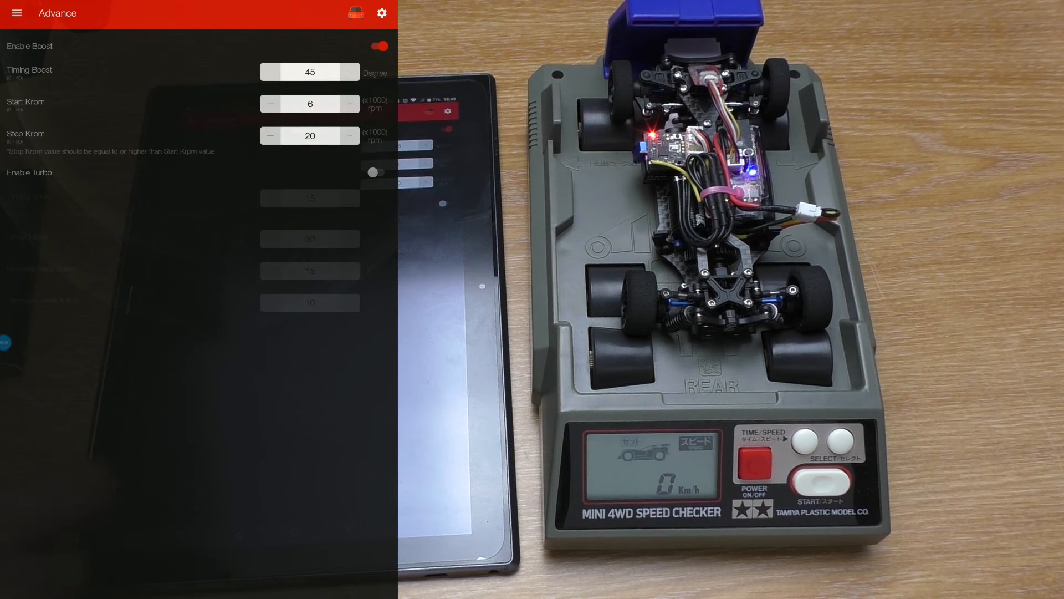
left_click(376, 173)
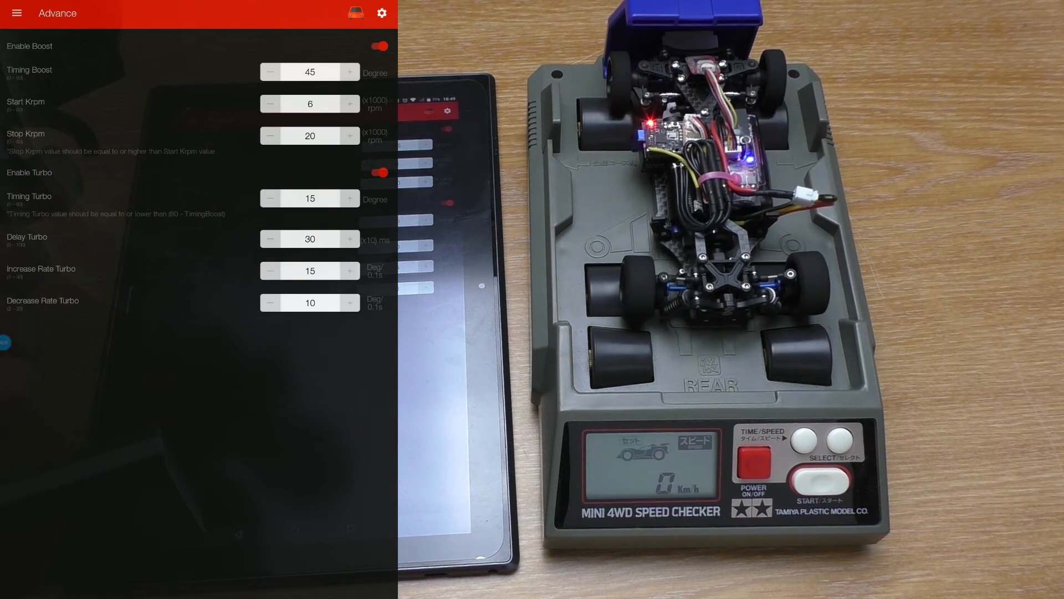
left_click(809, 480)
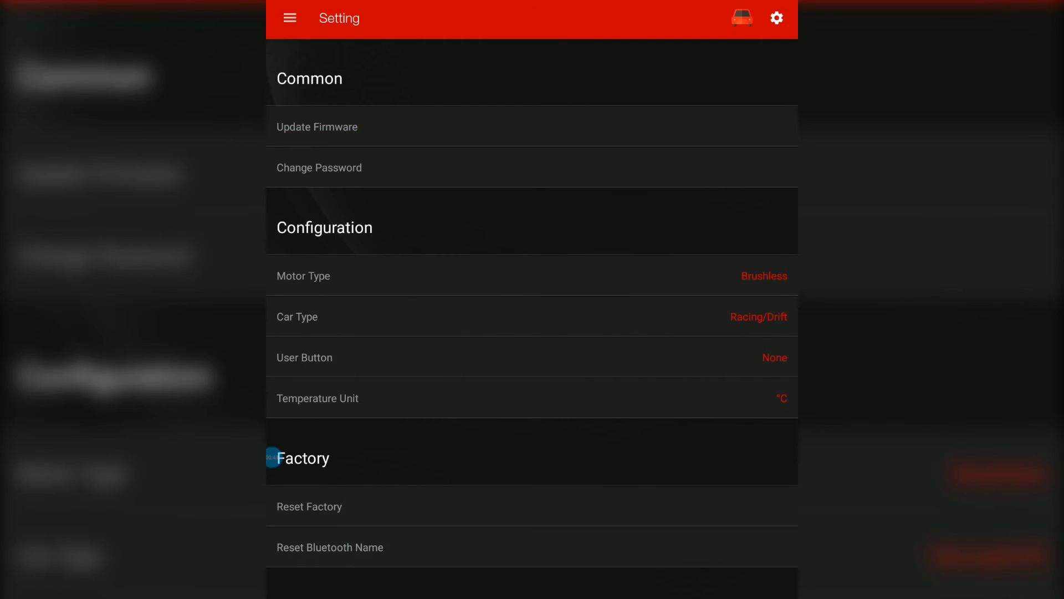
left_click(316, 127)
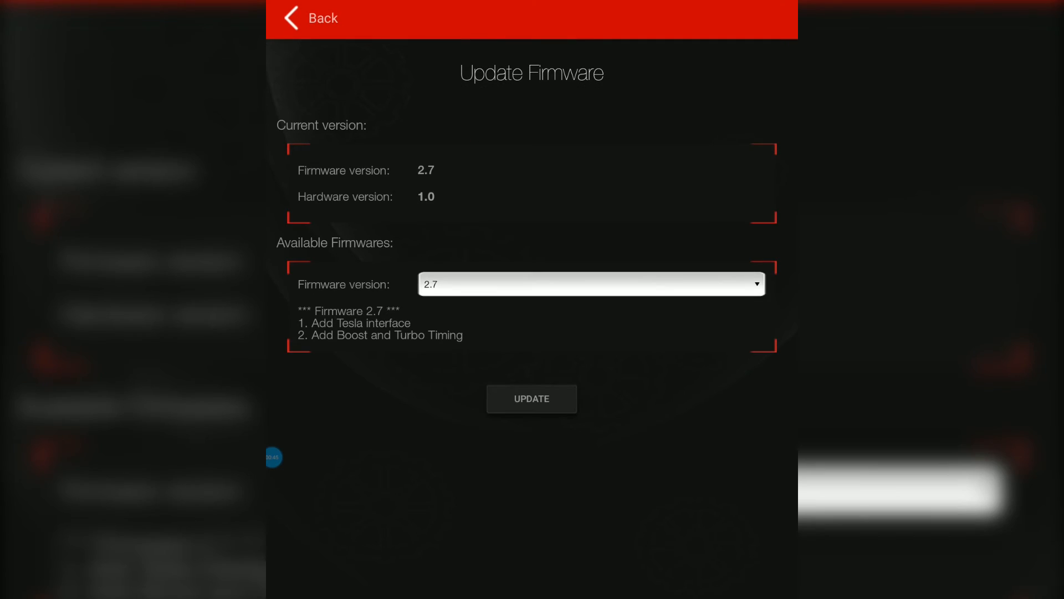